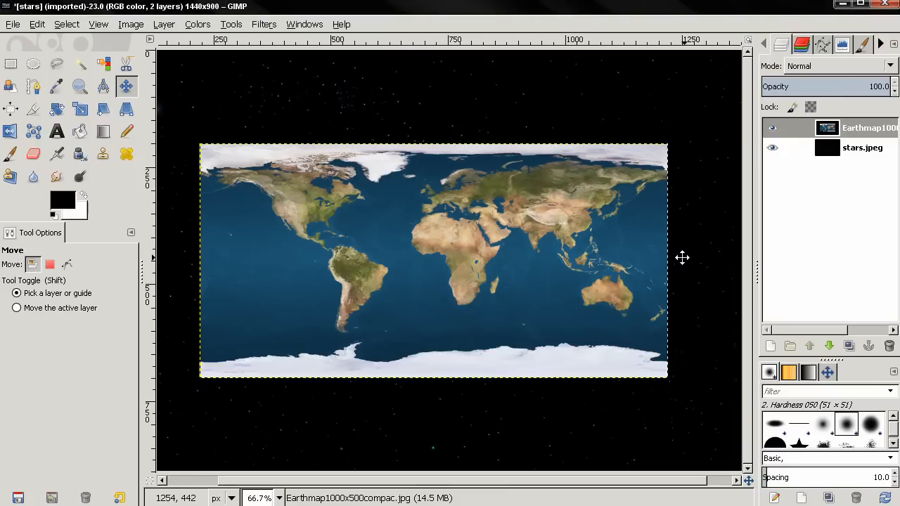
- Nudge the world map layer and toggle its visibility to compare against the starfield
{"action": "left_click_drag", "start_coordinate": [681, 256], "coordinate": [632, 296]}
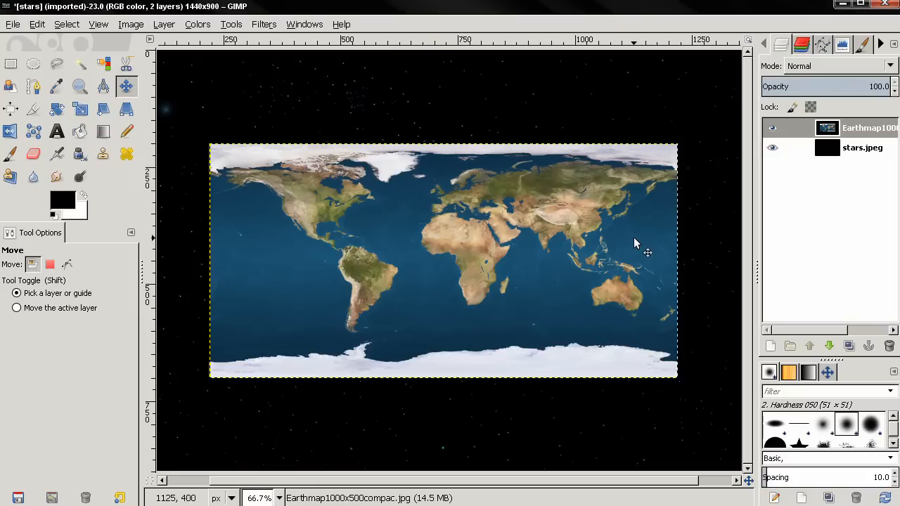
{"action": "left_click", "coordinate": [772, 128]}
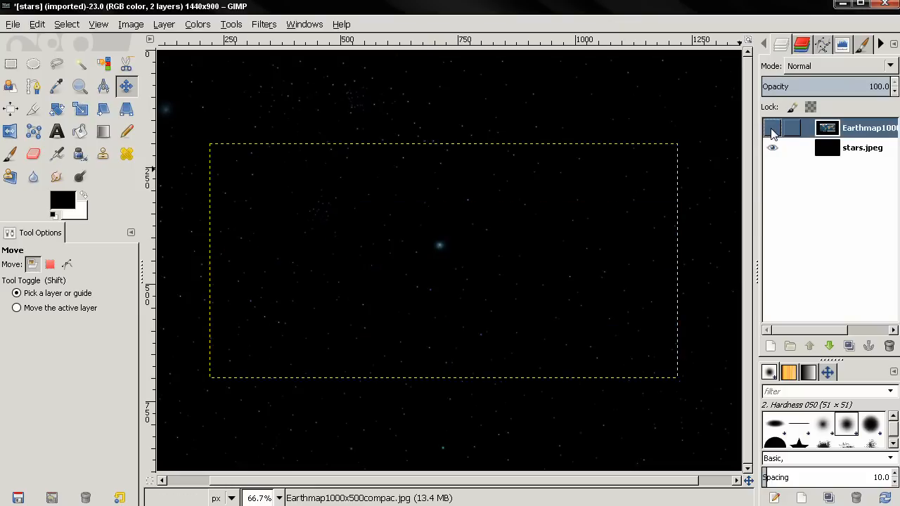
{"action": "left_click", "coordinate": [771, 127]}
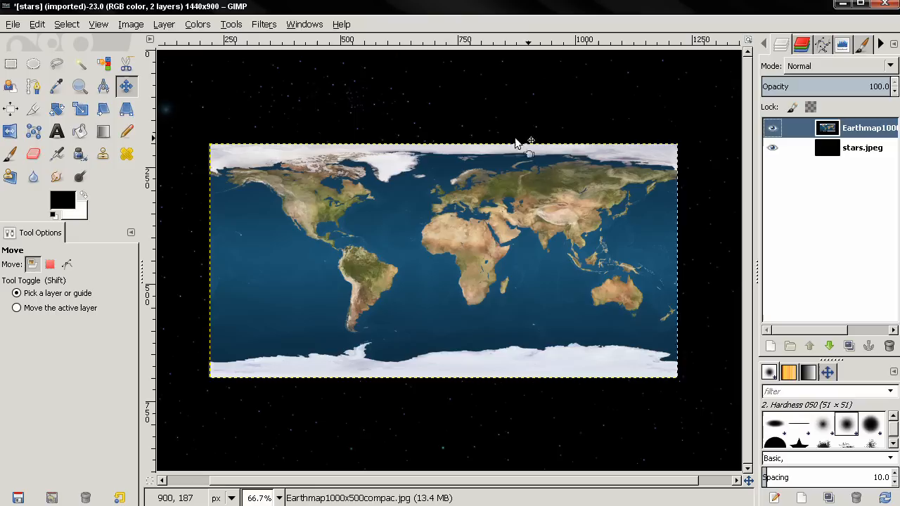
{"action": "mouse_move", "coordinate": [661, 167]}
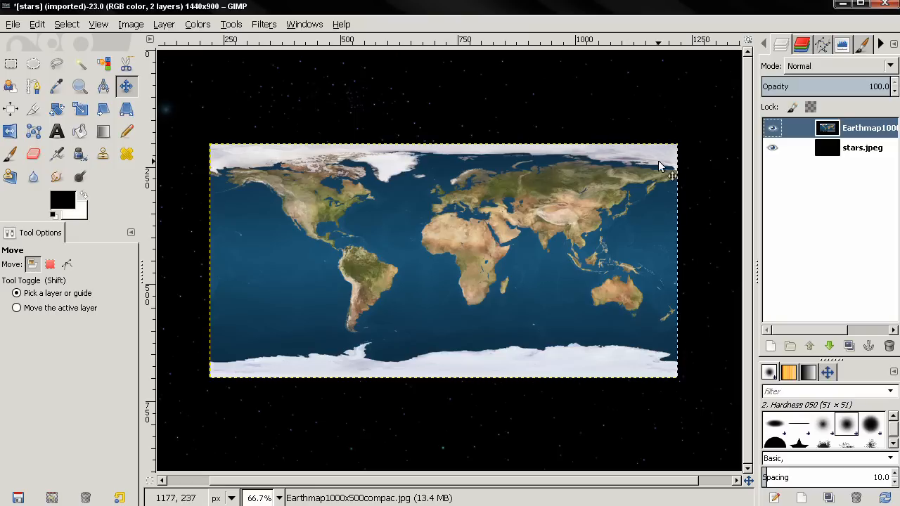
{"action": "mouse_move", "coordinate": [473, 351]}
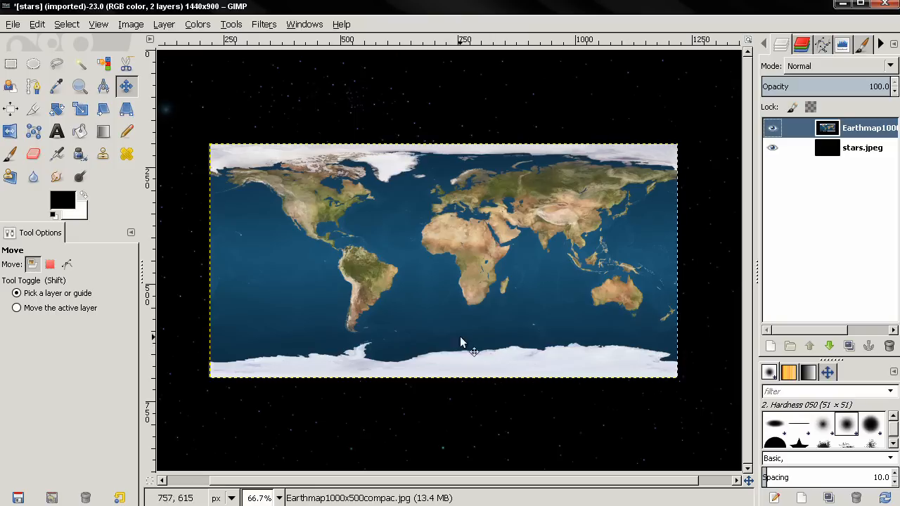
{"action": "mouse_move", "coordinate": [414, 295]}
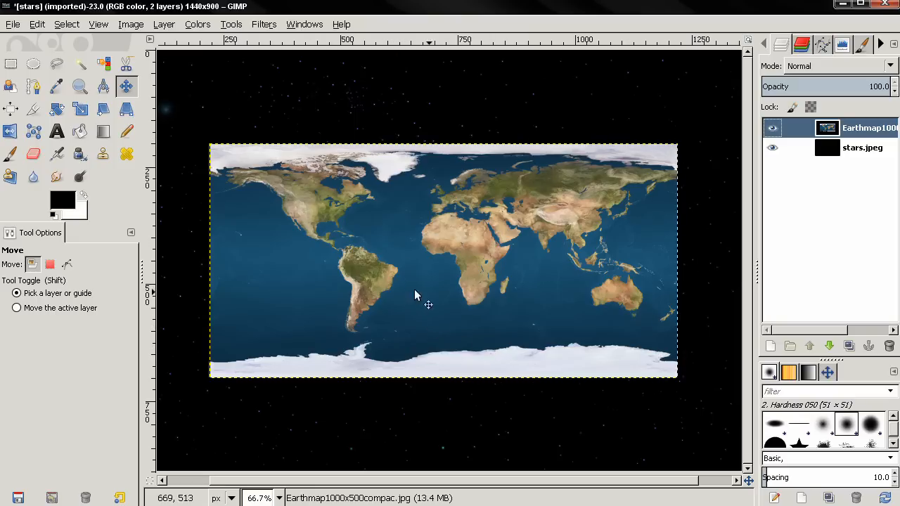
{"action": "mouse_move", "coordinate": [511, 349]}
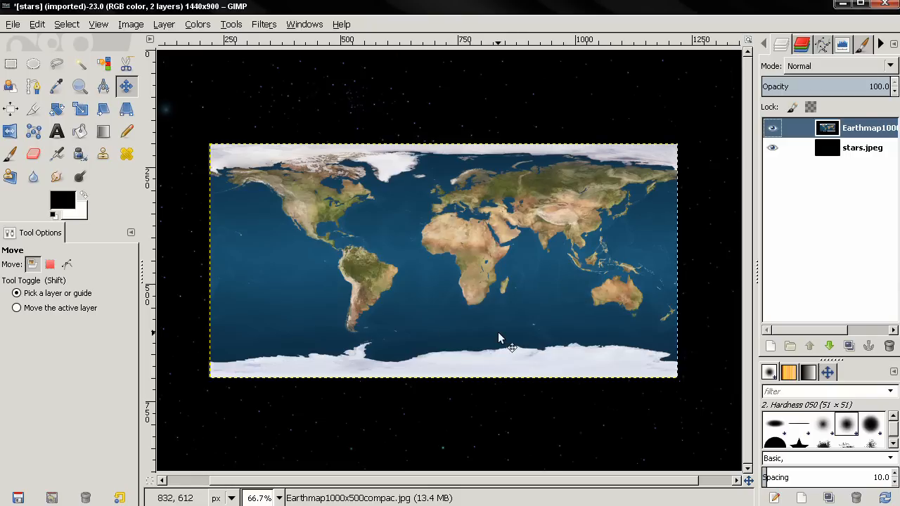
{"action": "mouse_move", "coordinate": [413, 256]}
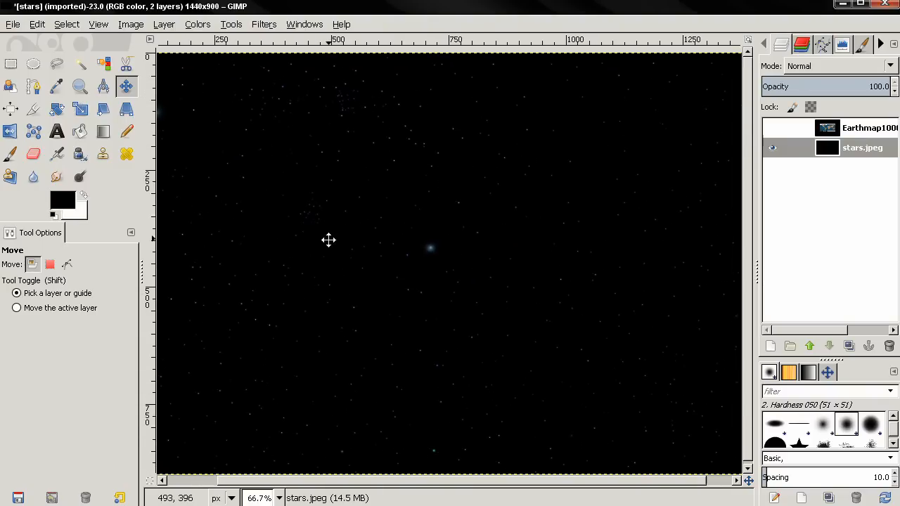
- Toggle the map layer once more and move it toward the centre of the canvas
{"action": "left_click", "coordinate": [773, 127]}
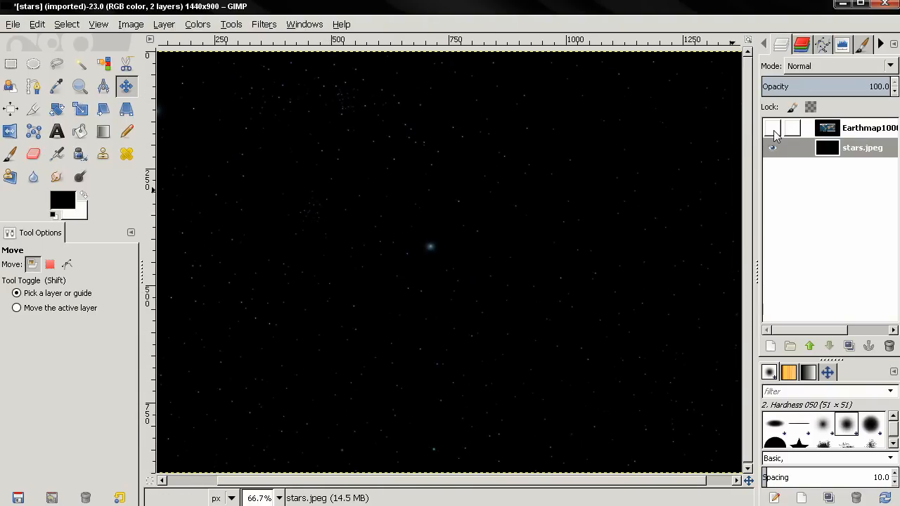
{"action": "left_click", "coordinate": [772, 126]}
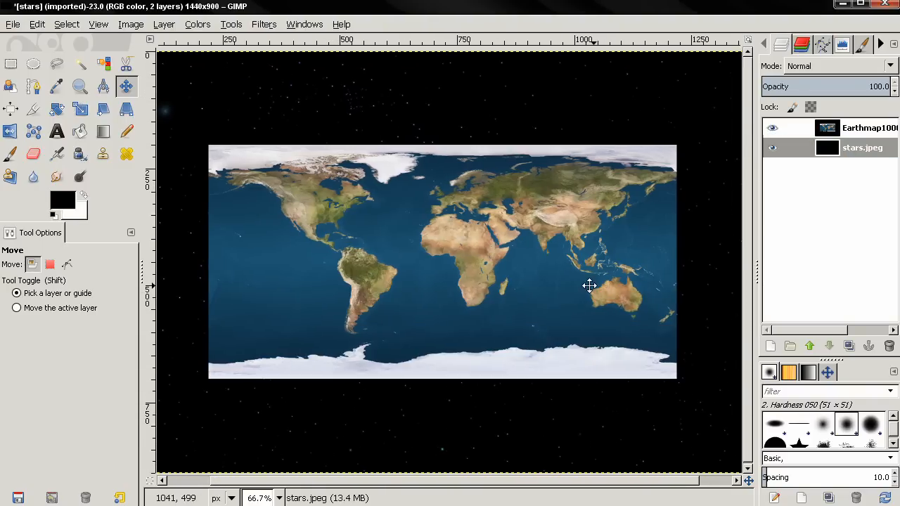
{"action": "left_click_drag", "start_coordinate": [589, 285], "coordinate": [562, 270]}
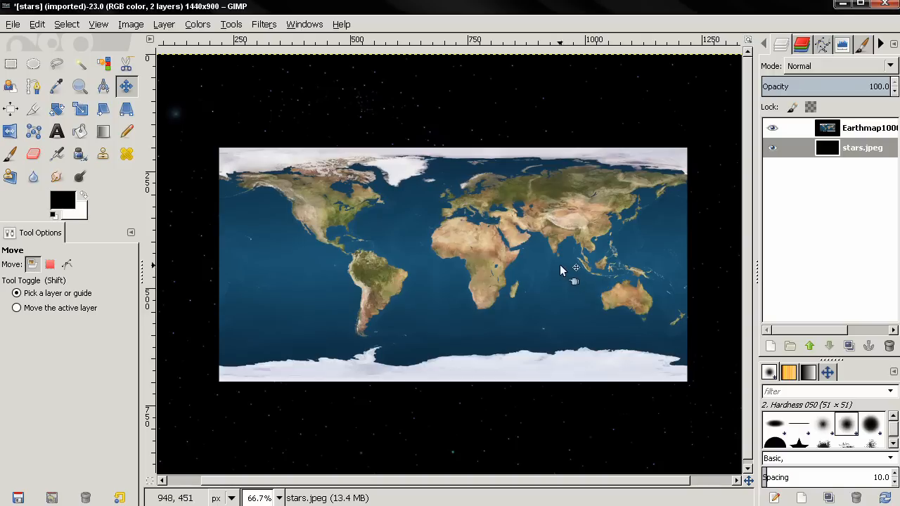
{"action": "mouse_move", "coordinate": [430, 175]}
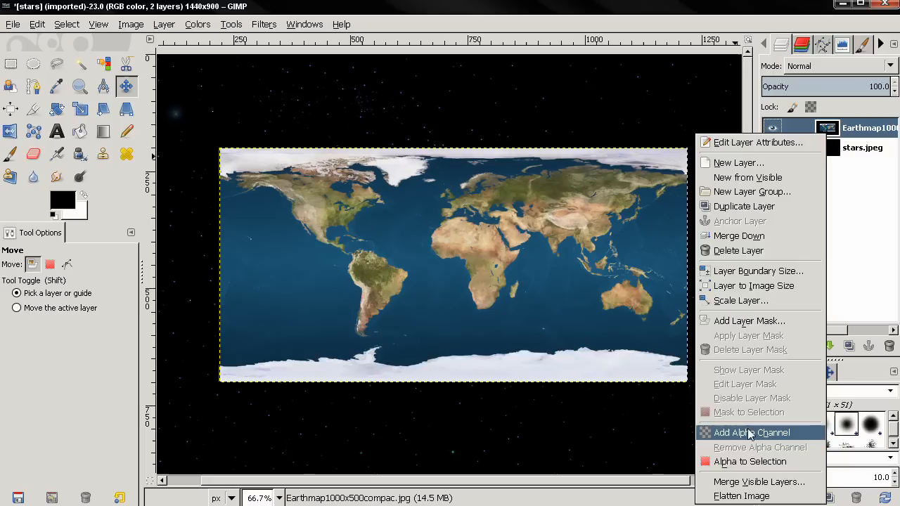
- Add an alpha channel to the map layer and start the Lighting Effects filter
{"action": "left_click", "coordinate": [751, 433]}
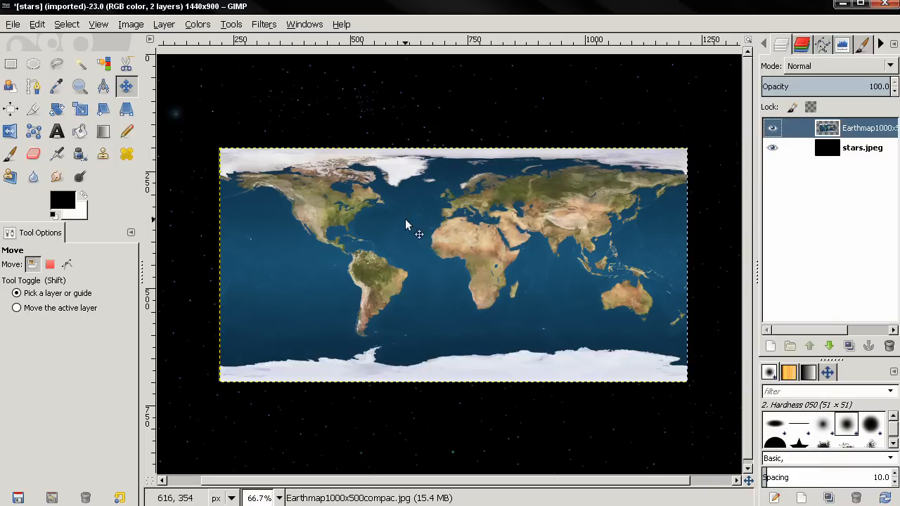
{"action": "left_click", "coordinate": [265, 24]}
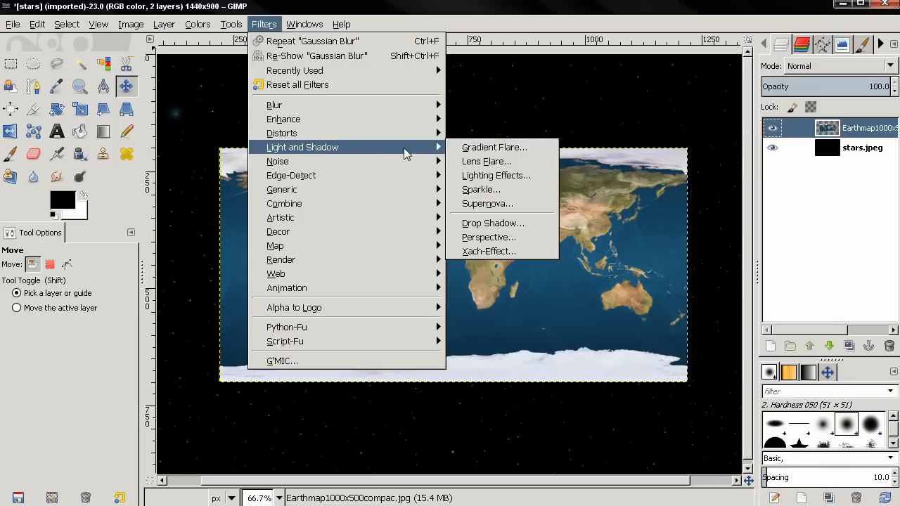
{"action": "left_click", "coordinate": [495, 175]}
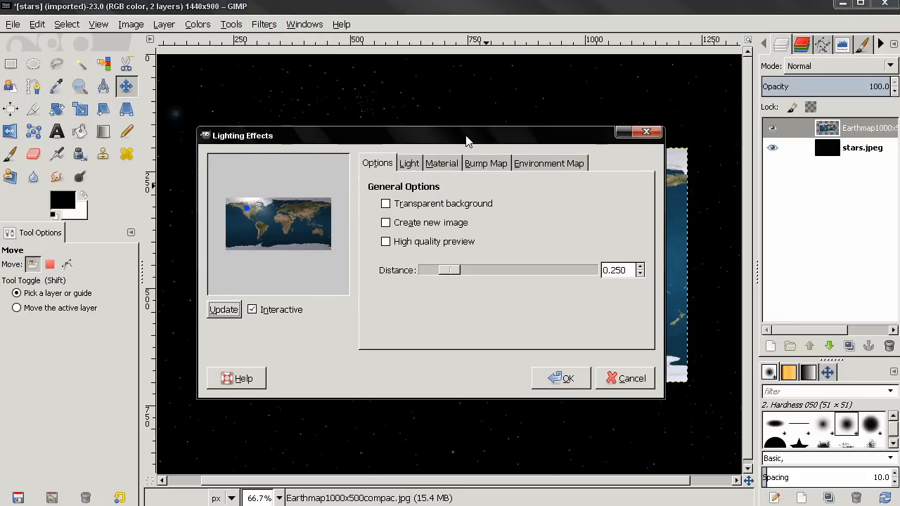
- Enable bump mapping with a spherical curve at height 0.01 and apply the lighting
{"action": "left_click", "coordinate": [487, 163]}
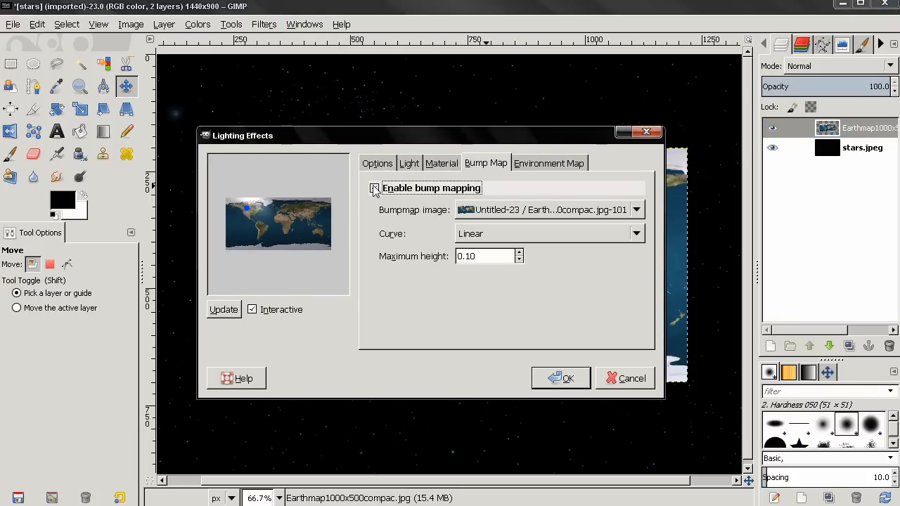
{"action": "left_click", "coordinate": [374, 188]}
{"action": "type", "text": "0.01"}
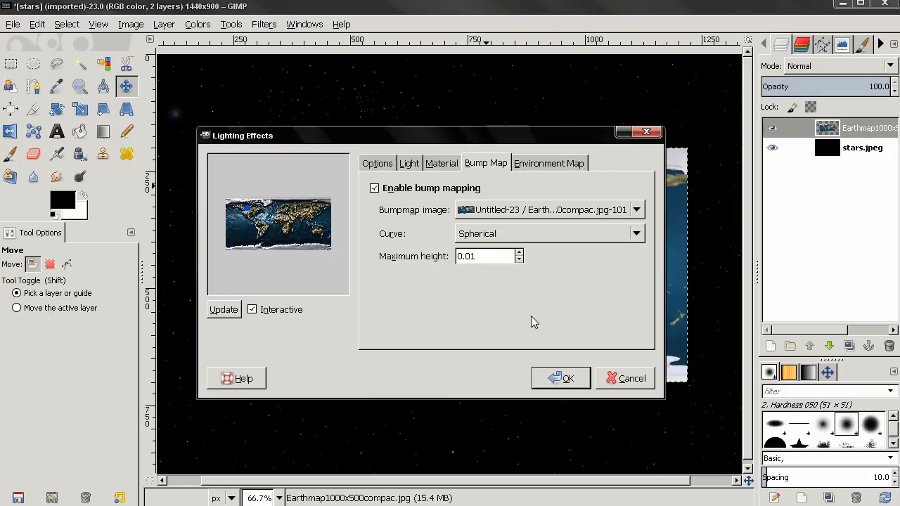
{"action": "left_click", "coordinate": [561, 378]}
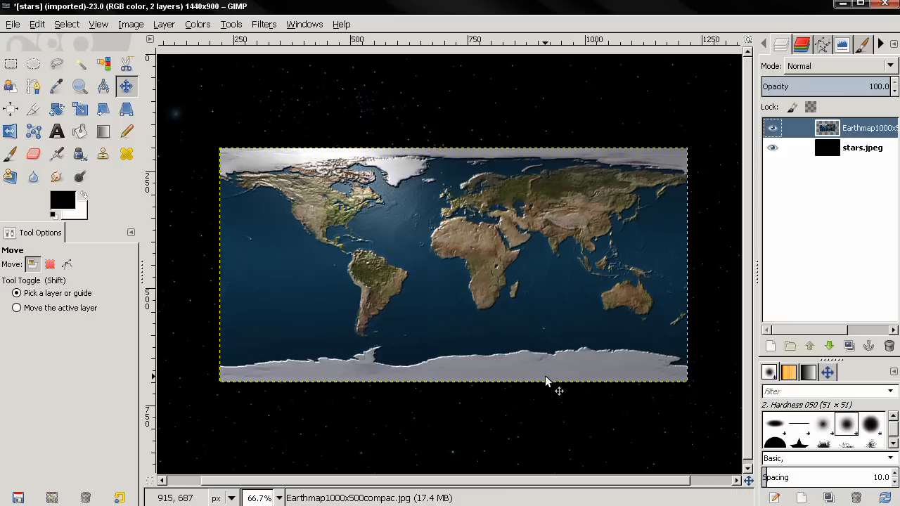
{"action": "mouse_move", "coordinate": [570, 202]}
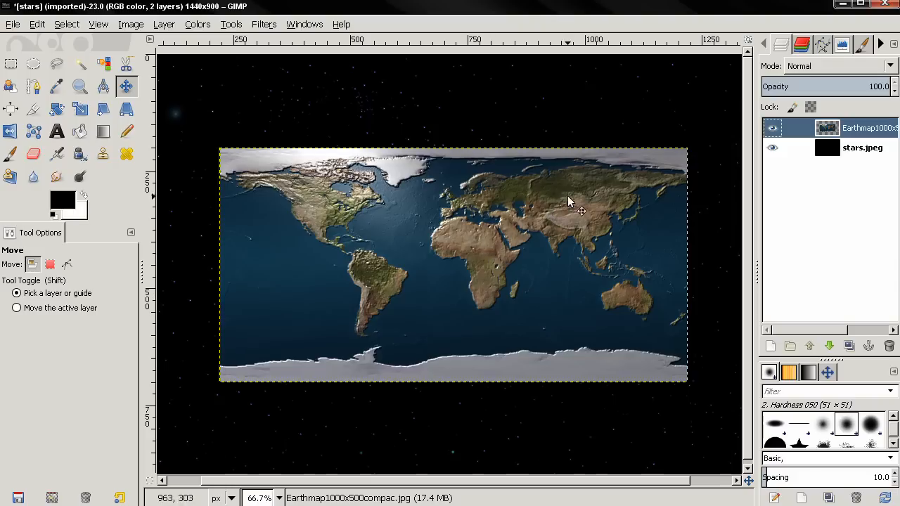
{"action": "mouse_move", "coordinate": [533, 302]}
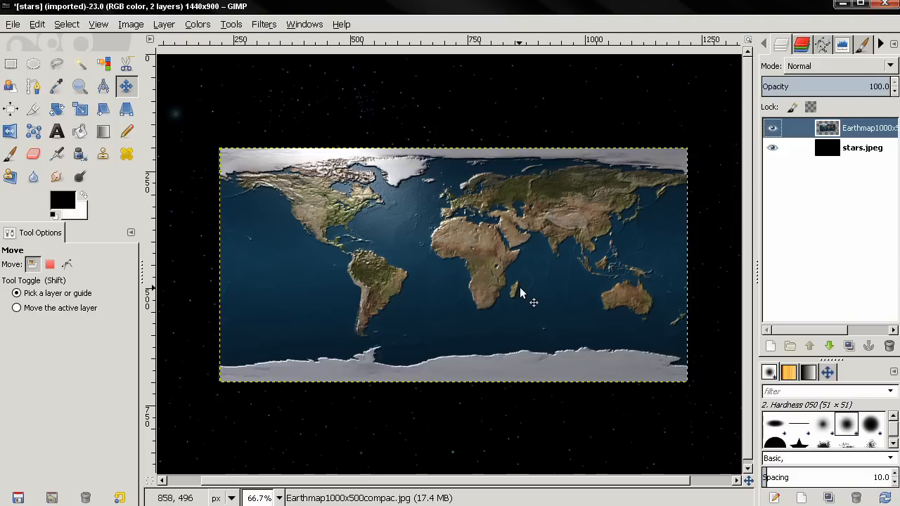
{"action": "mouse_move", "coordinate": [513, 296]}
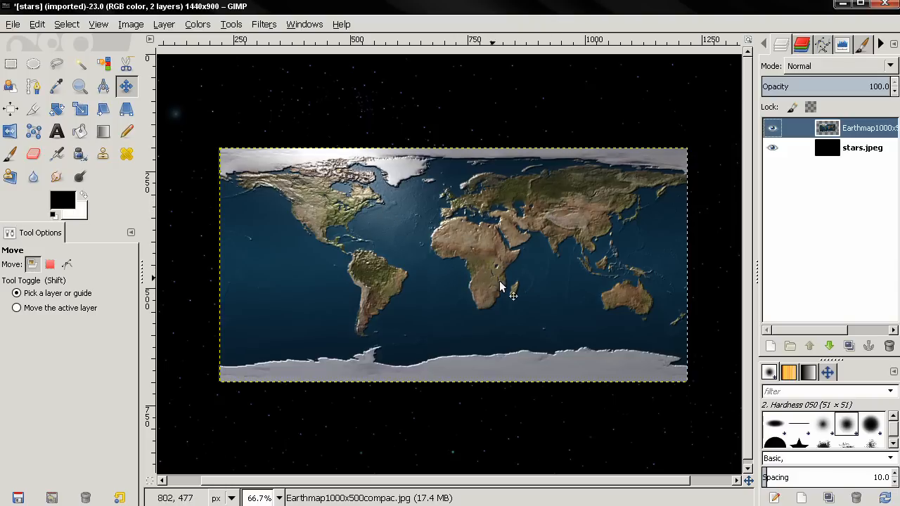
{"action": "mouse_move", "coordinate": [504, 307]}
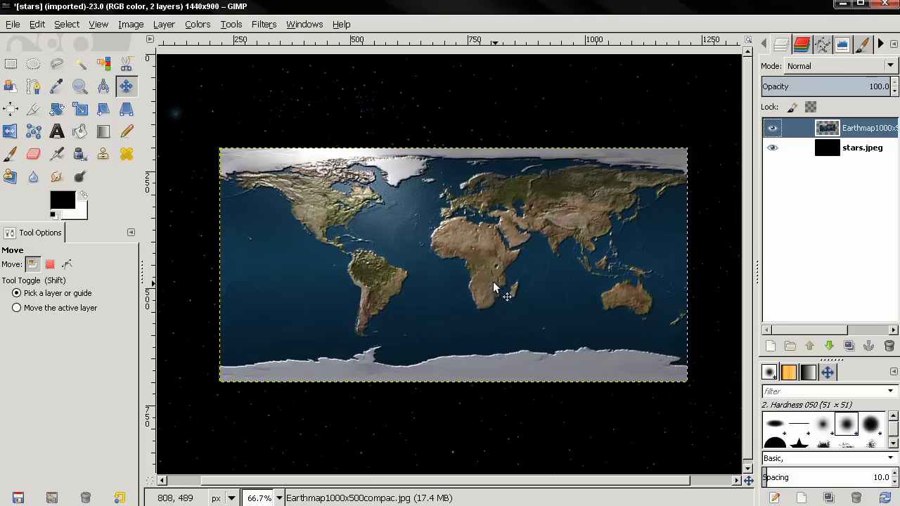
{"action": "mouse_move", "coordinate": [508, 288]}
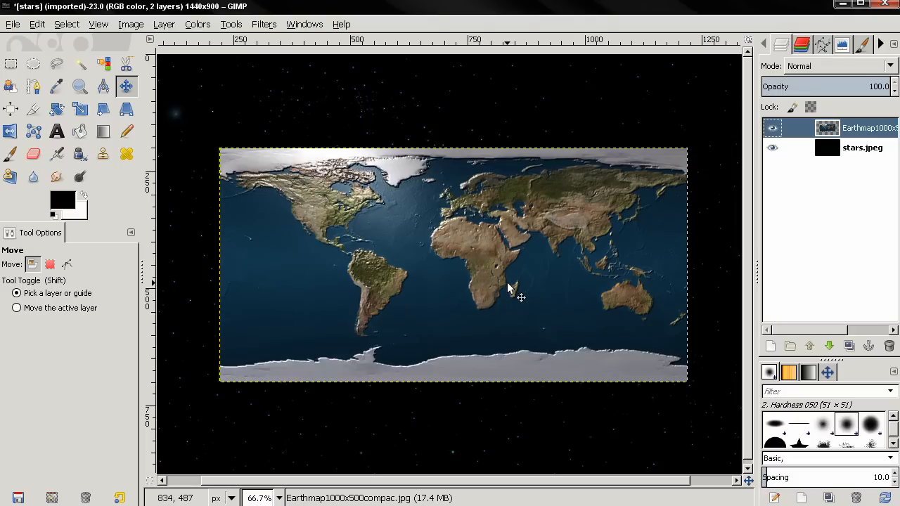
{"action": "mouse_move", "coordinate": [554, 295]}
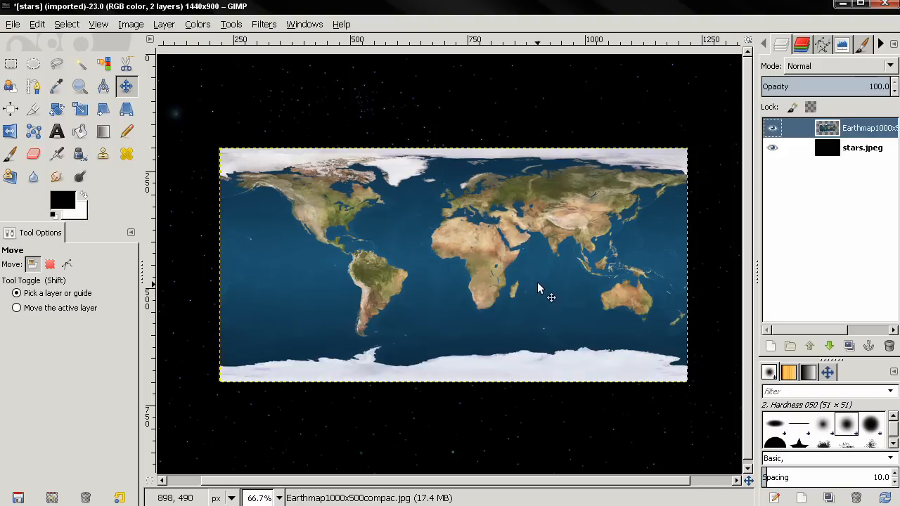
{"action": "mouse_move", "coordinate": [271, 225]}
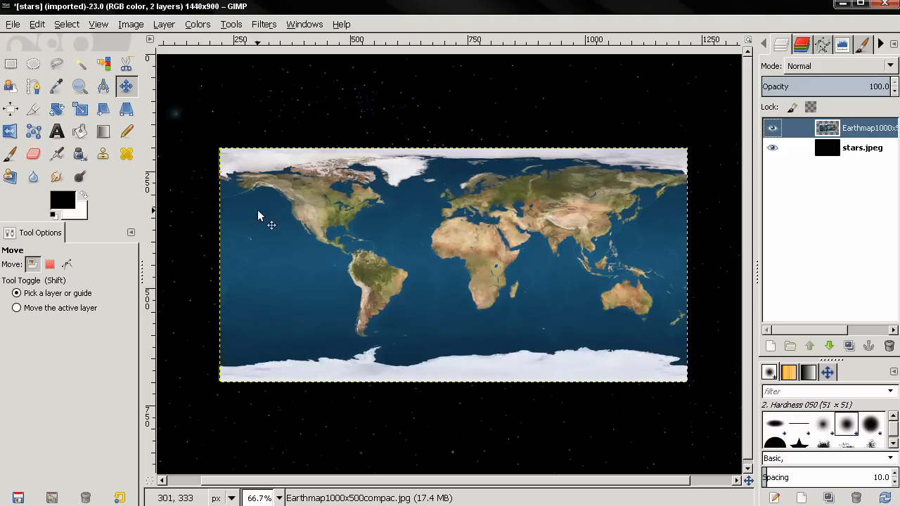
- Scale the map layer's width to 1000/2, making it a 500 × 500 pixel square
{"action": "left_click", "coordinate": [79, 109]}
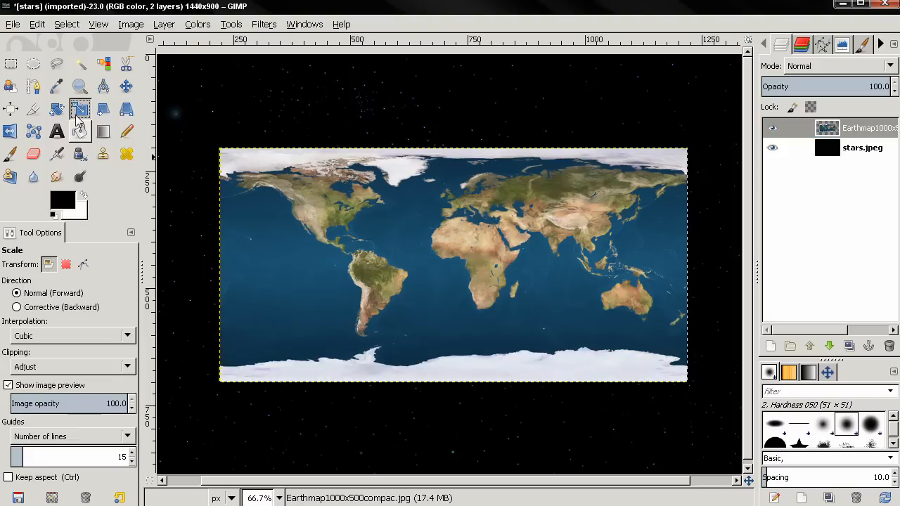
{"action": "left_click", "coordinate": [453, 266]}
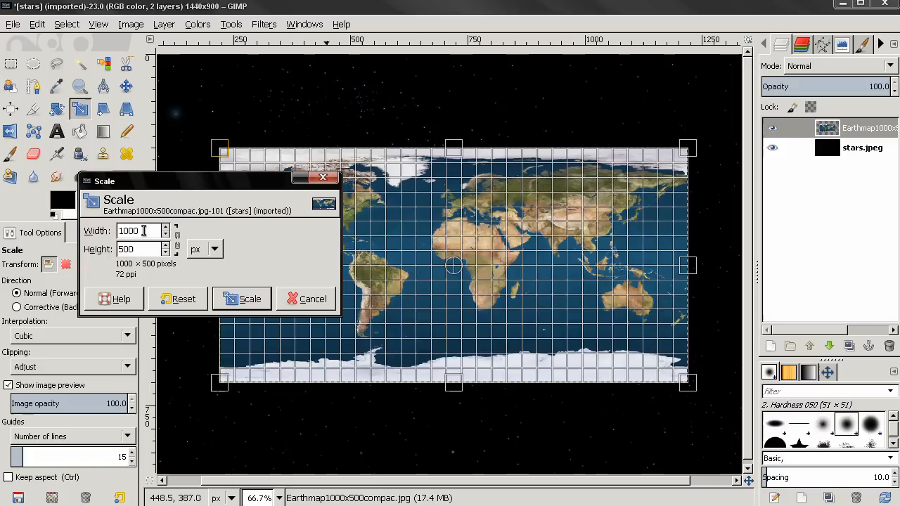
{"action": "type", "text": "/2"}
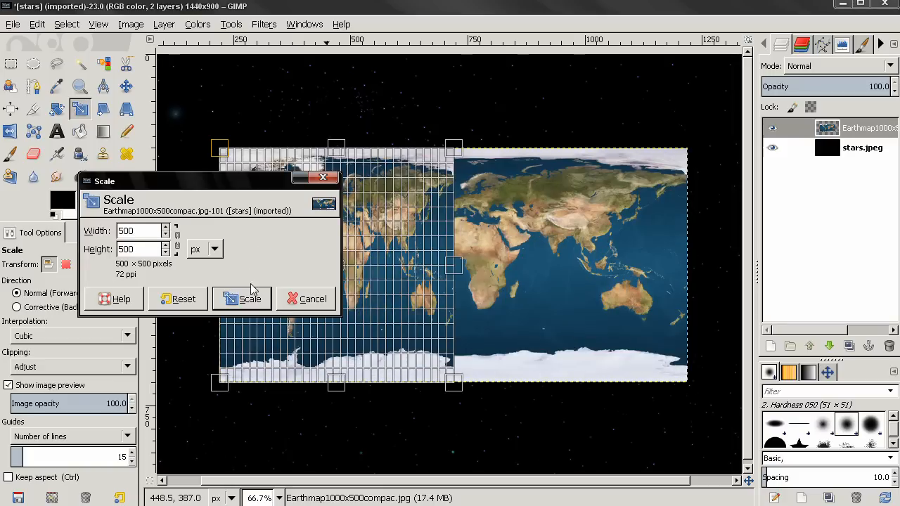
{"action": "left_click", "coordinate": [249, 298]}
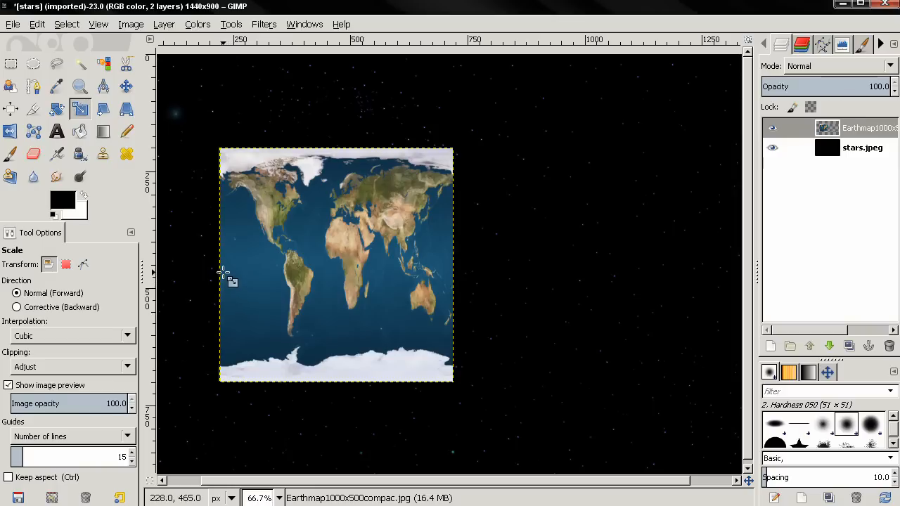
{"action": "left_click", "coordinate": [264, 24]}
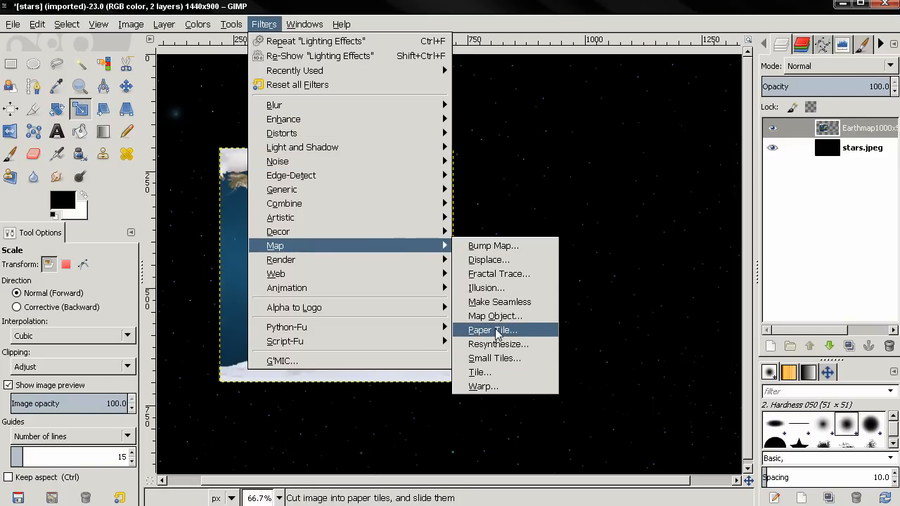
- Map the layer onto a sphere with a transparent background and live preview
{"action": "left_click", "coordinate": [495, 315]}
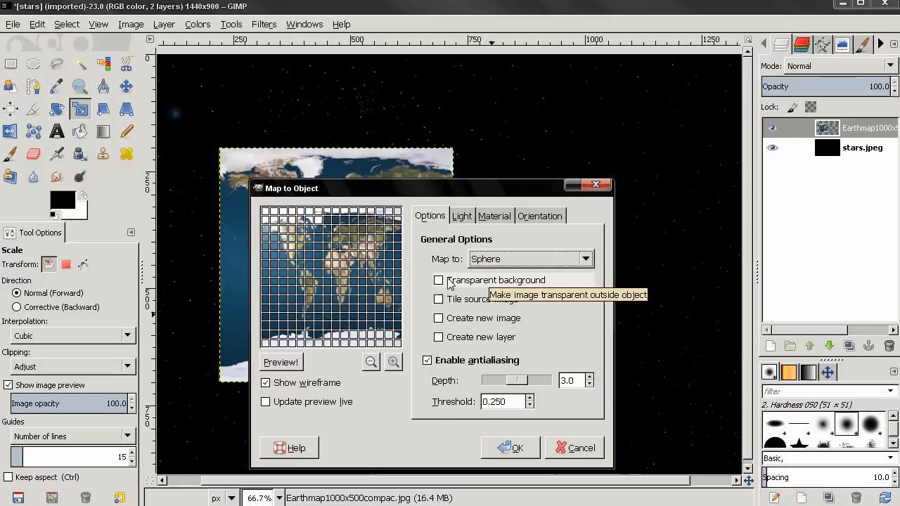
{"action": "left_click", "coordinate": [439, 279]}
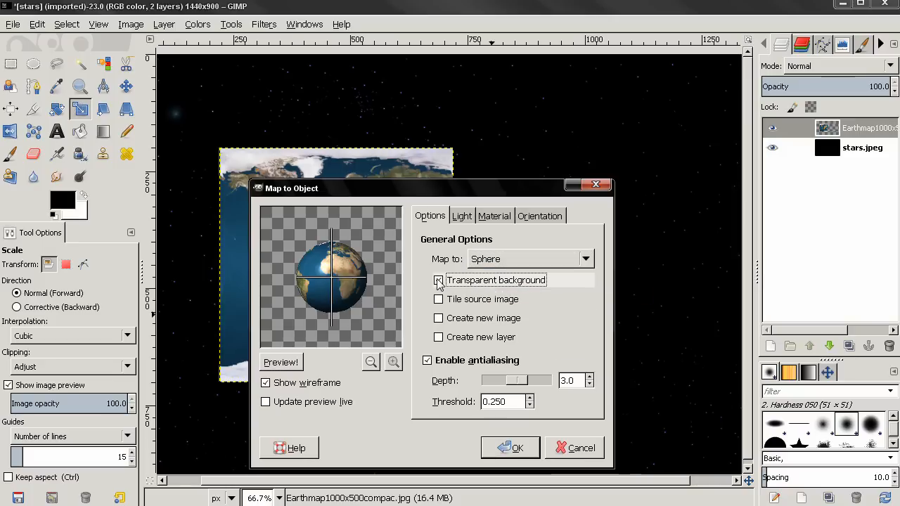
{"action": "left_click", "coordinate": [439, 280]}
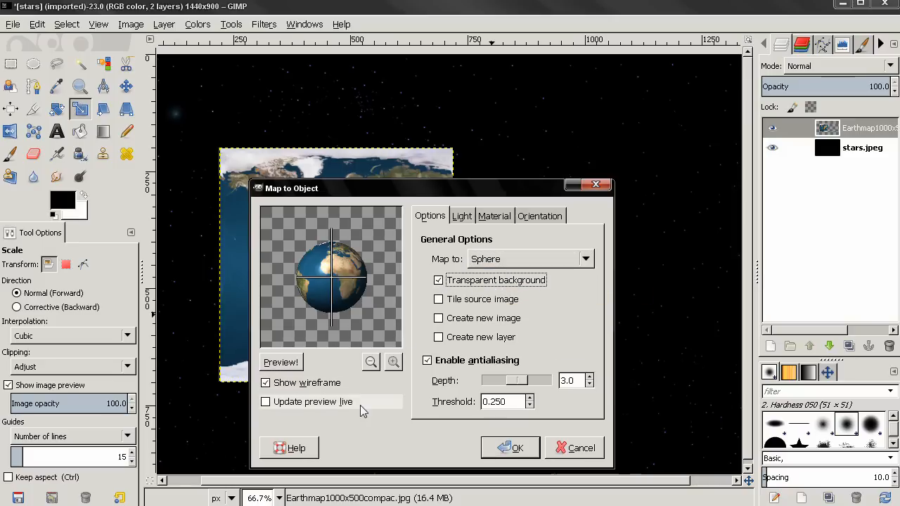
{"action": "left_click", "coordinate": [266, 402]}
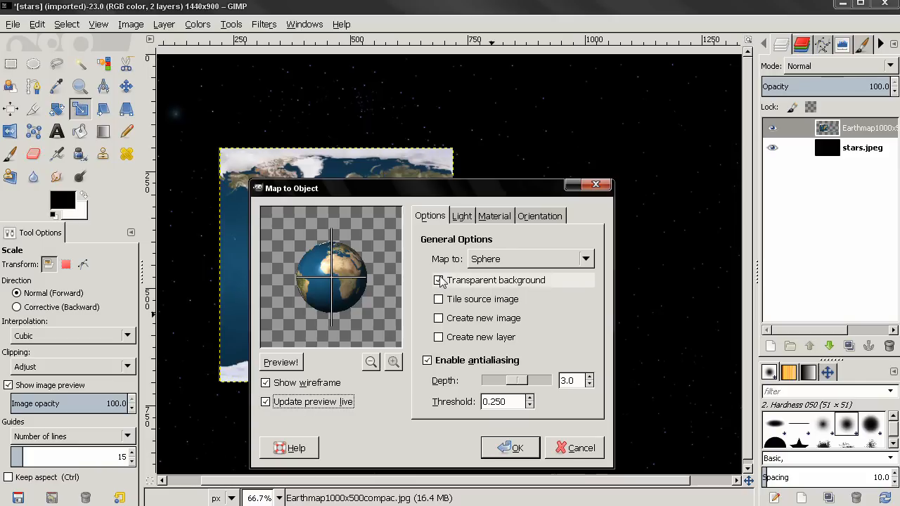
- Adjust the sphere's Y rotation, set light position X to -4 and apply the mapping
{"action": "left_click", "coordinate": [540, 216]}
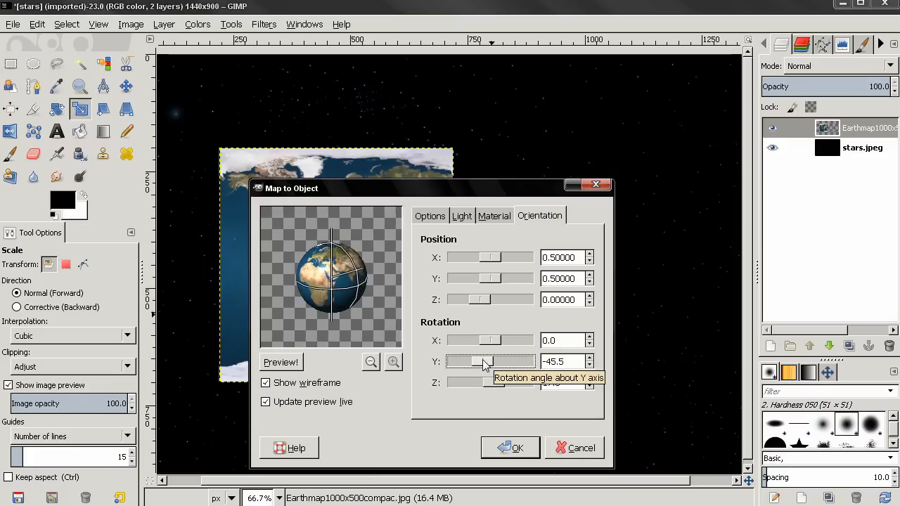
{"action": "left_click", "coordinate": [461, 215]}
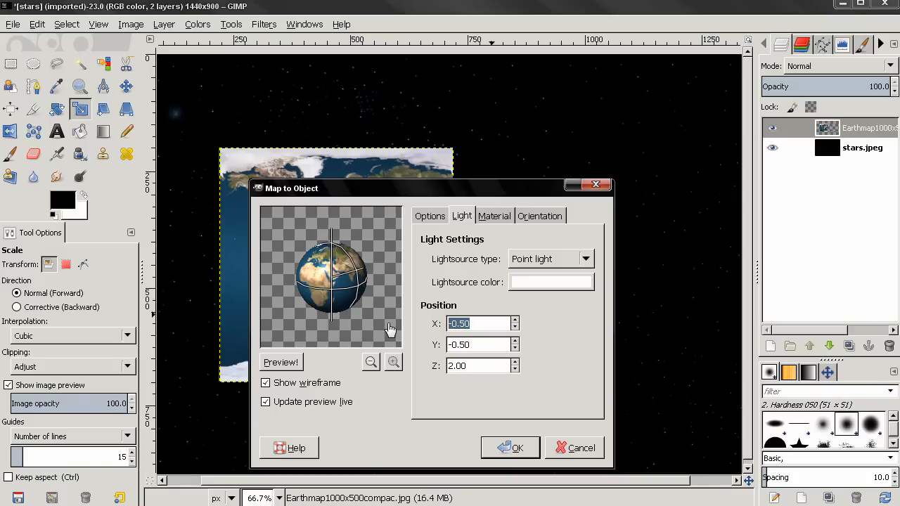
{"action": "type", "text": "-4."}
{"action": "left_click", "coordinate": [482, 344]}
{"action": "type", "text": "-2"}
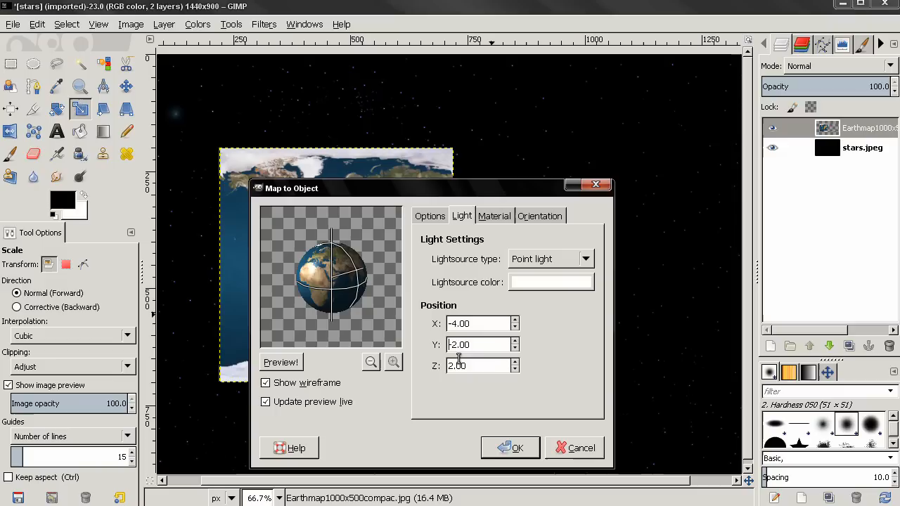
{"action": "left_click", "coordinate": [517, 447]}
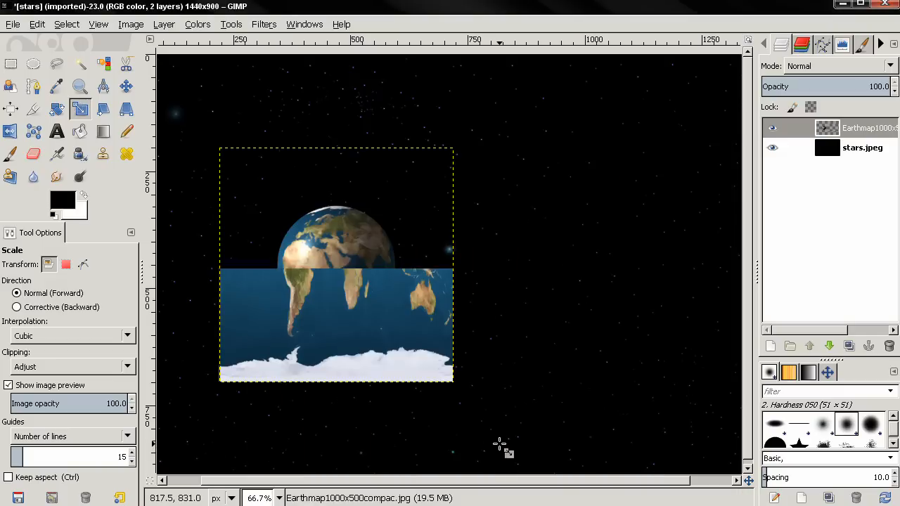
- Measure across the globe to read its diameter of about 249 pixels
{"action": "left_click", "coordinate": [126, 86]}
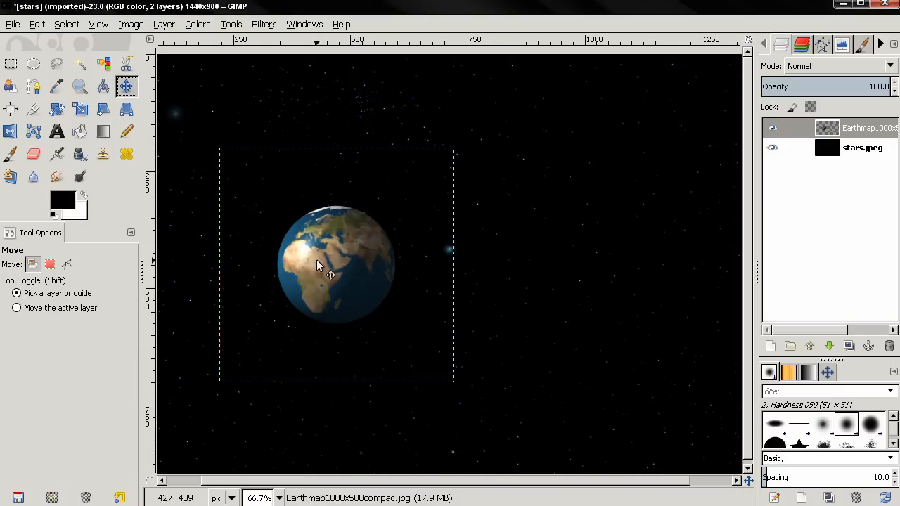
{"action": "left_click_drag", "start_coordinate": [330, 274], "coordinate": [354, 284]}
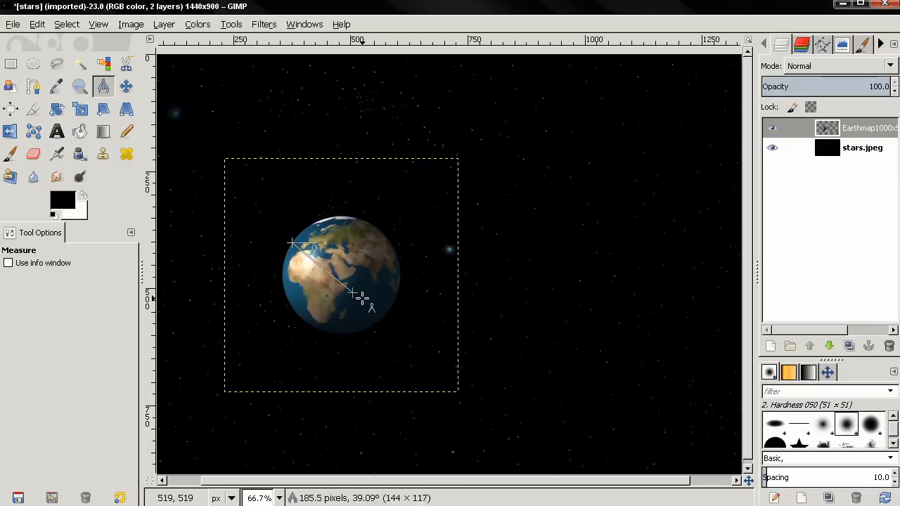
{"action": "left_click_drag", "start_coordinate": [352, 294], "coordinate": [385, 315]}
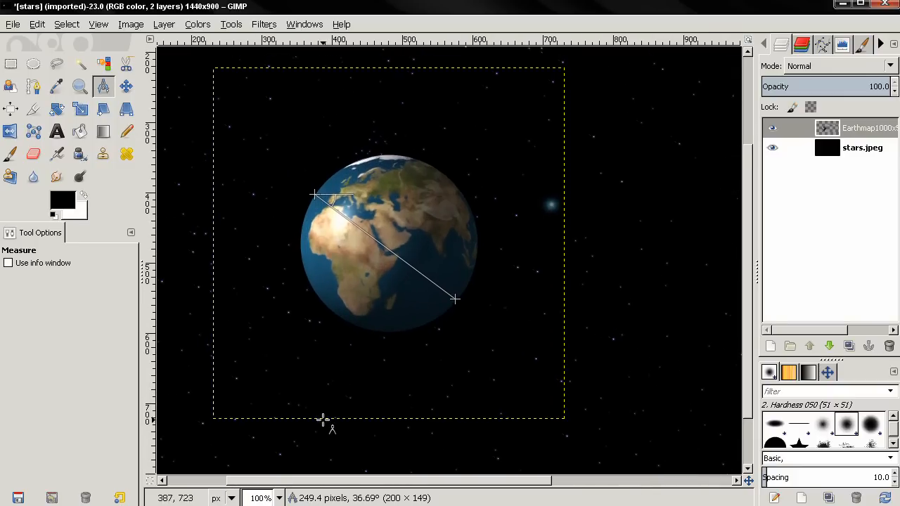
{"action": "mouse_move", "coordinate": [366, 380]}
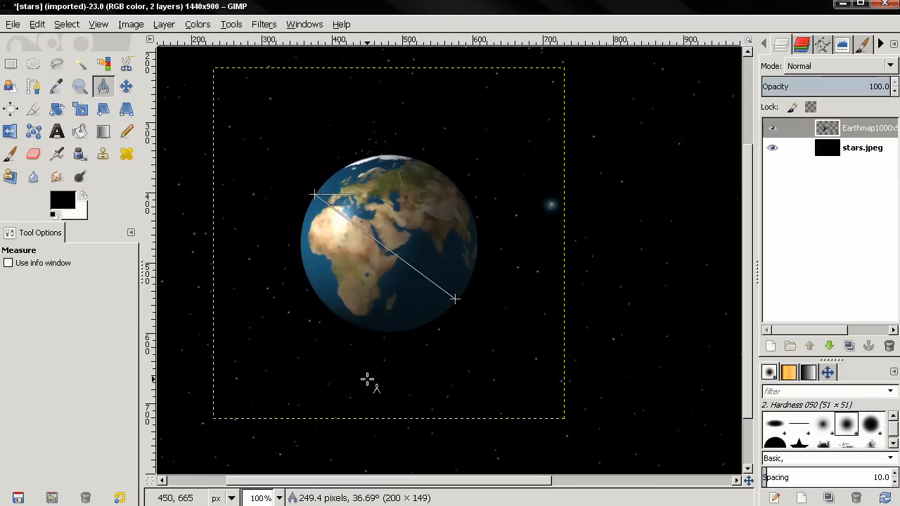
{"action": "mouse_move", "coordinate": [349, 332]}
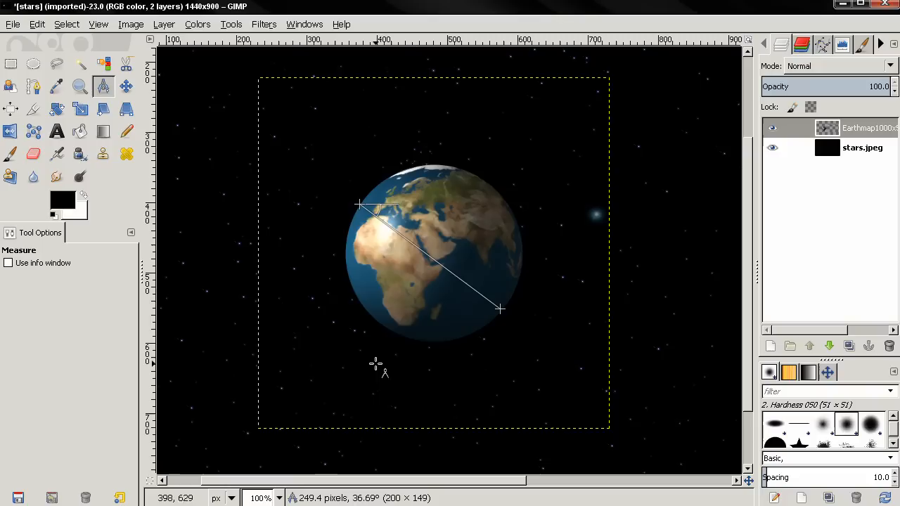
{"action": "mouse_move", "coordinate": [400, 338]}
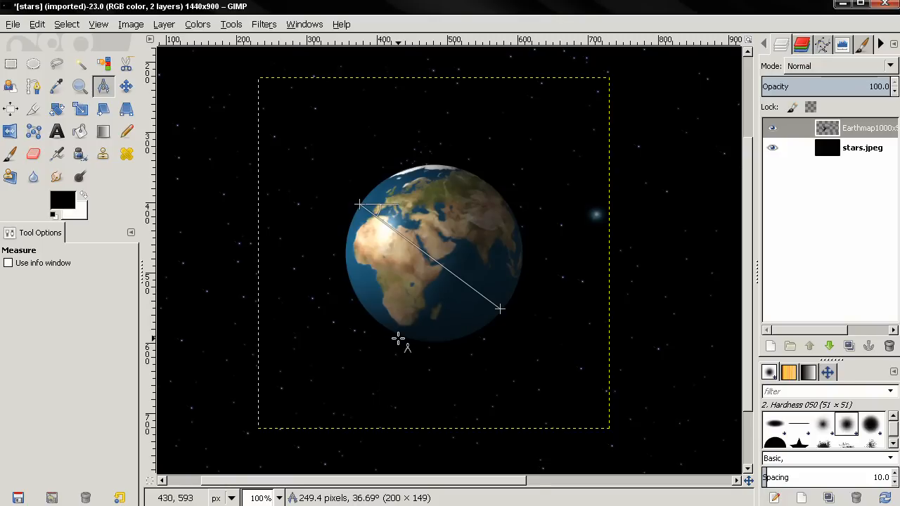
{"action": "mouse_move", "coordinate": [399, 338]}
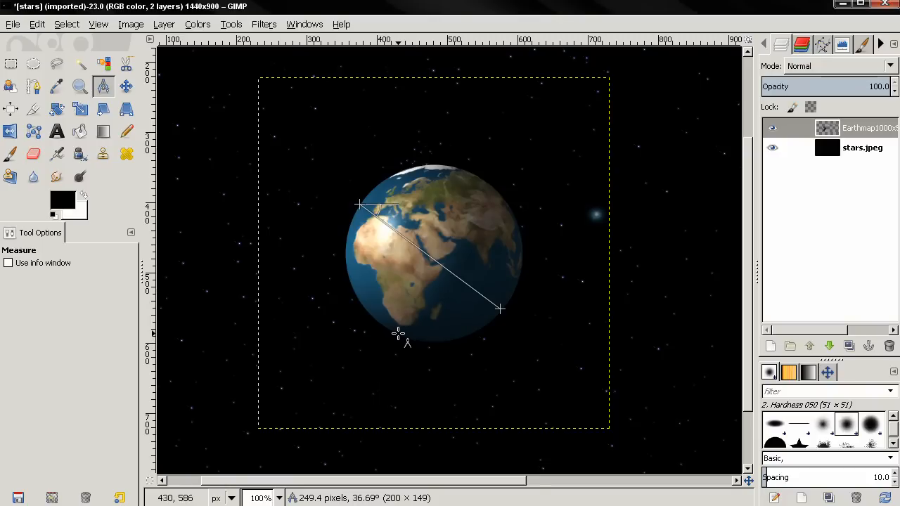
{"action": "mouse_move", "coordinate": [389, 320]}
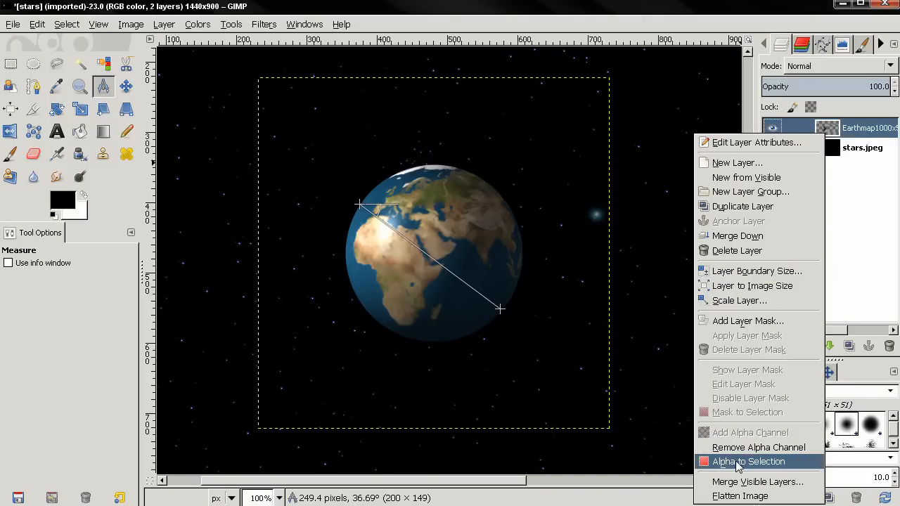
- Turn the globe layer's alpha into a selection ready for the night-side gradient
{"action": "left_click", "coordinate": [748, 461]}
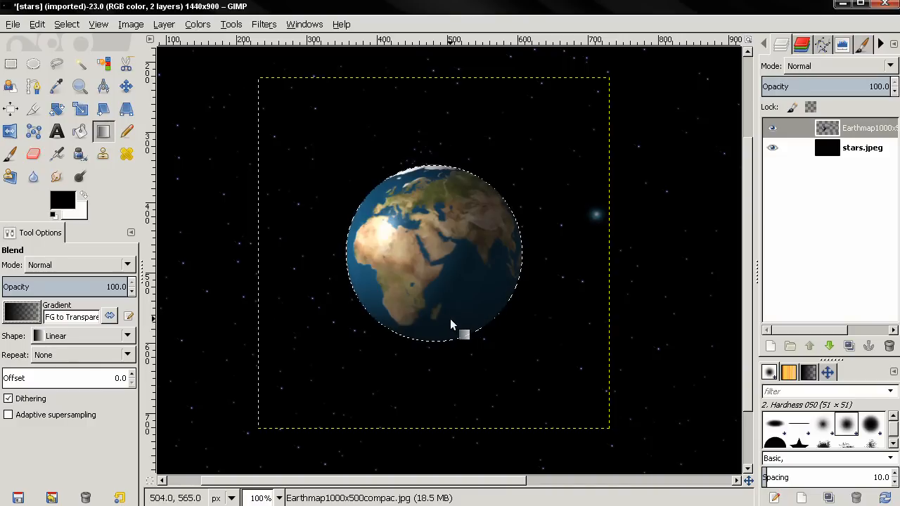
{"action": "mouse_move", "coordinate": [577, 274]}
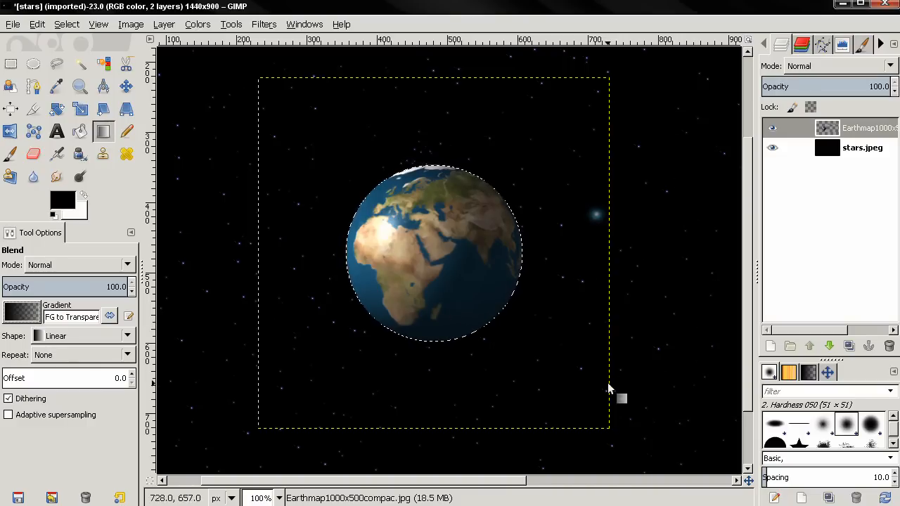
{"action": "mouse_move", "coordinate": [554, 321]}
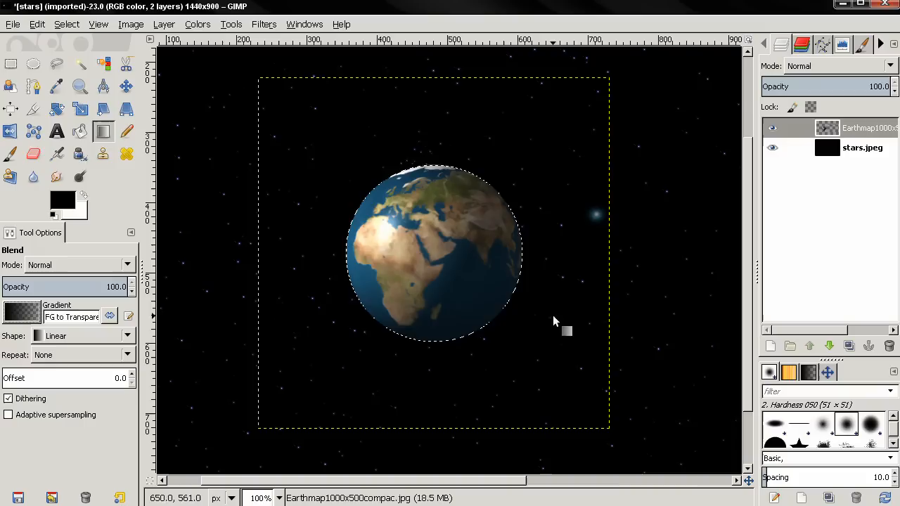
{"action": "mouse_move", "coordinate": [513, 336]}
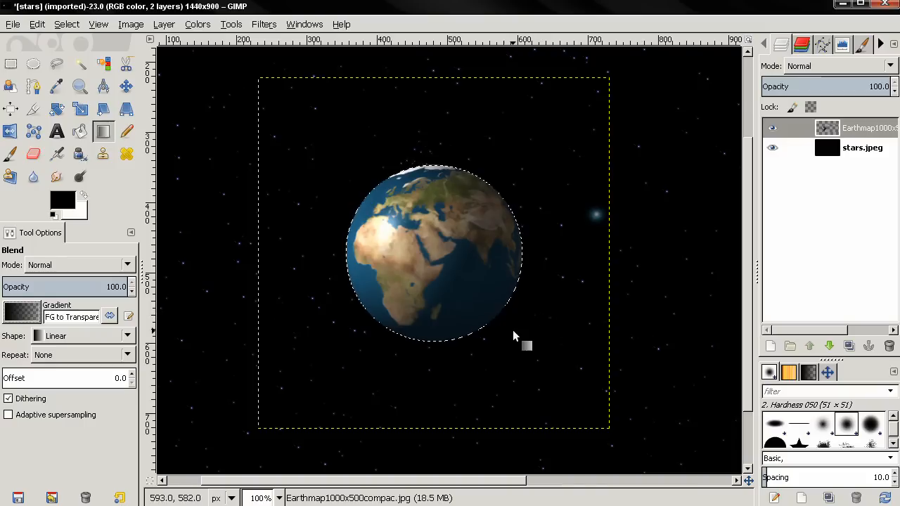
{"action": "mouse_move", "coordinate": [504, 330]}
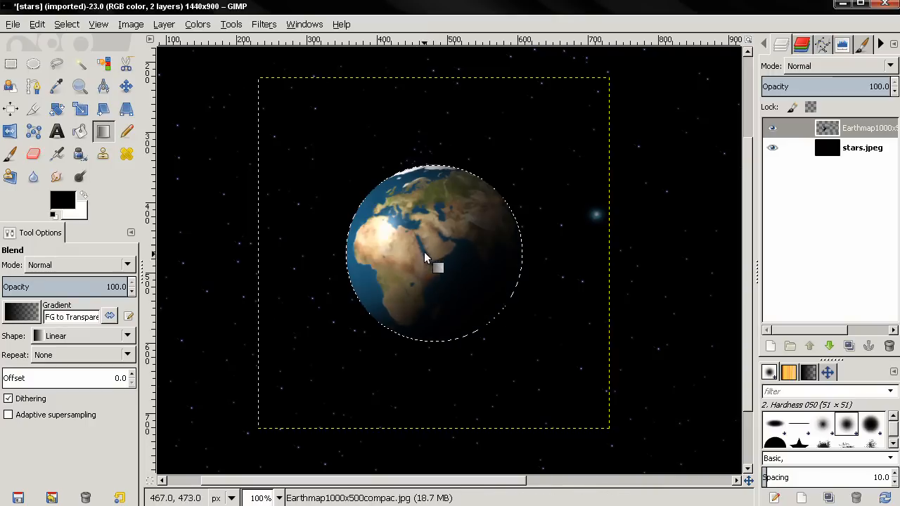
{"action": "mouse_move", "coordinate": [102, 35]}
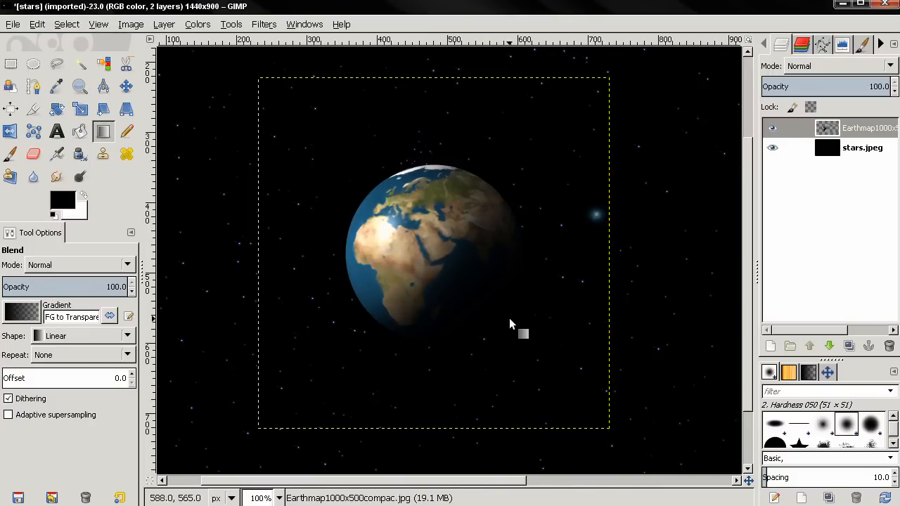
{"action": "mouse_move", "coordinate": [554, 335]}
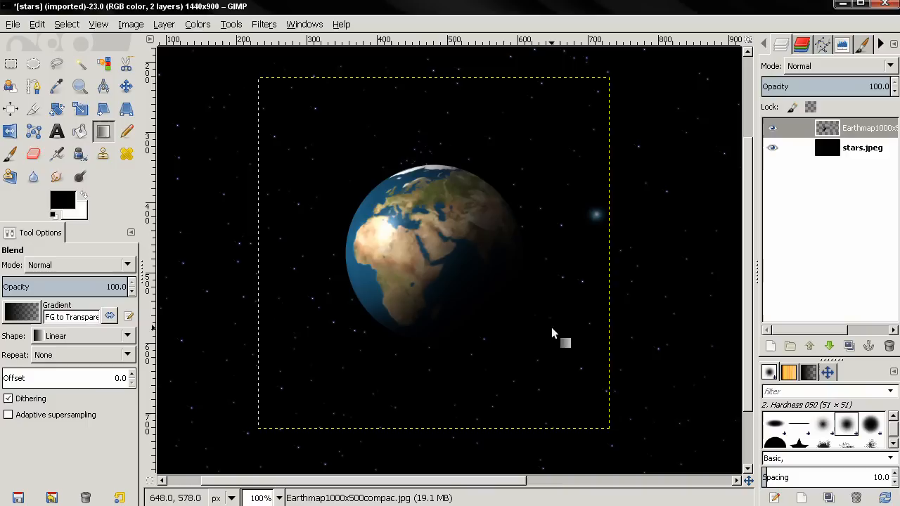
- Expand the globe layer to full image size and duplicate it
{"action": "left_click", "coordinate": [163, 24]}
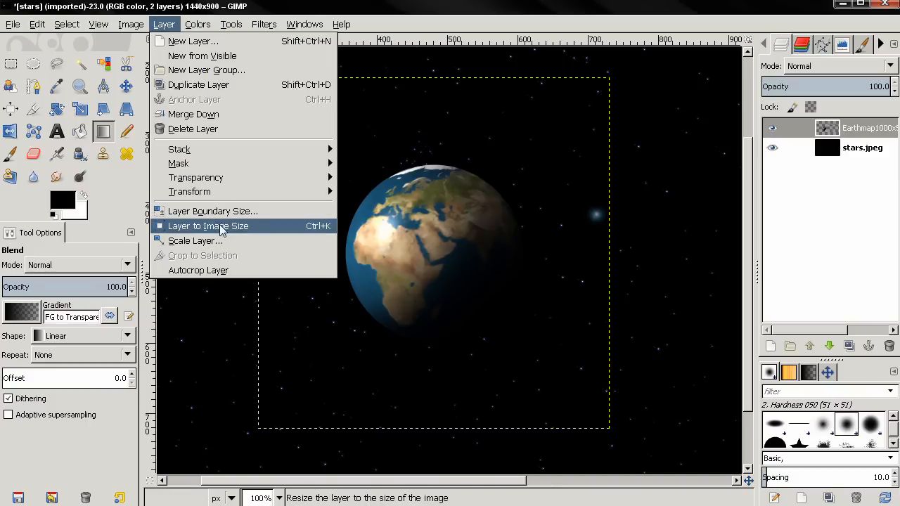
{"action": "left_click", "coordinate": [208, 225]}
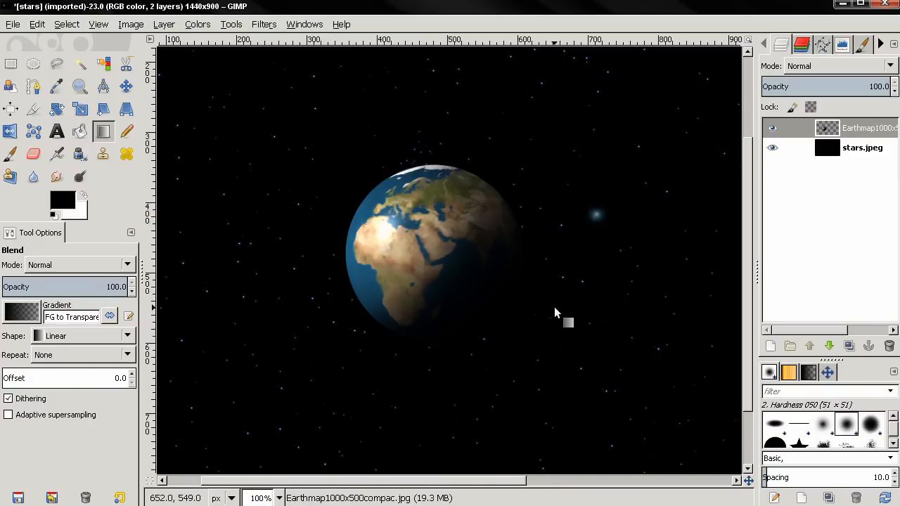
{"action": "mouse_move", "coordinate": [845, 315]}
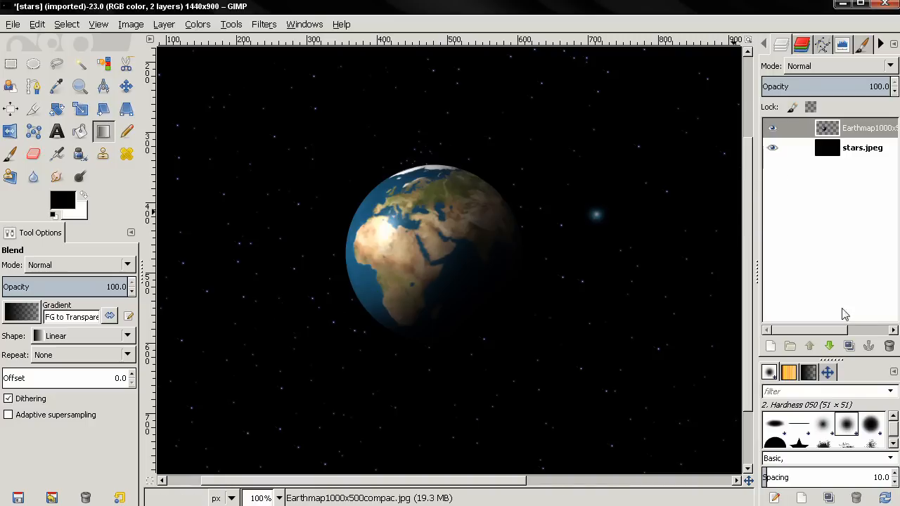
{"action": "left_click", "coordinate": [849, 346]}
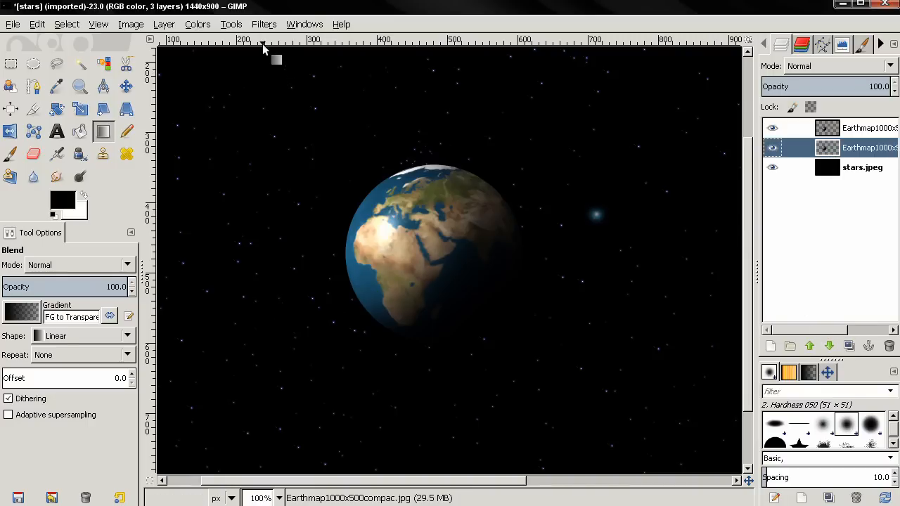
- Apply a Gaussian blur to the lower globe copy to create a soft glow
{"action": "left_click", "coordinate": [264, 24]}
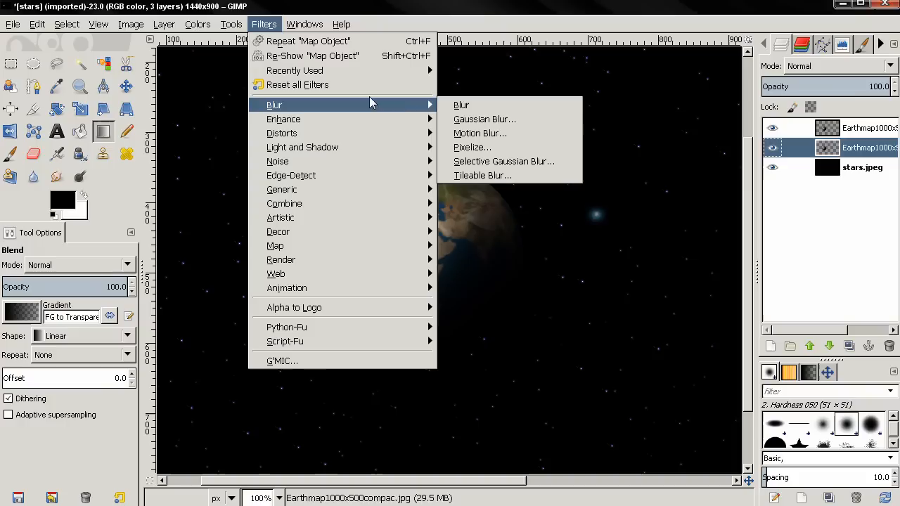
{"action": "left_click", "coordinate": [484, 118]}
{"action": "type", "text": "2"}
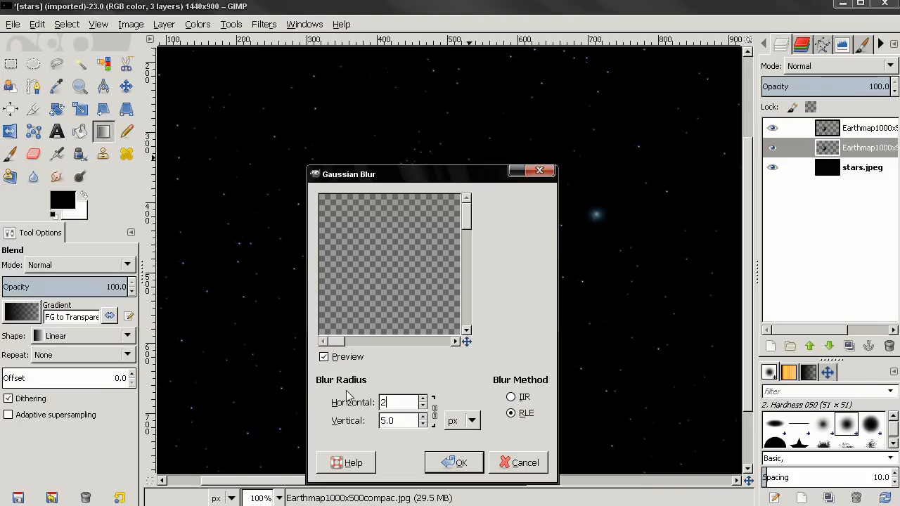
{"action": "left_click", "coordinate": [453, 463]}
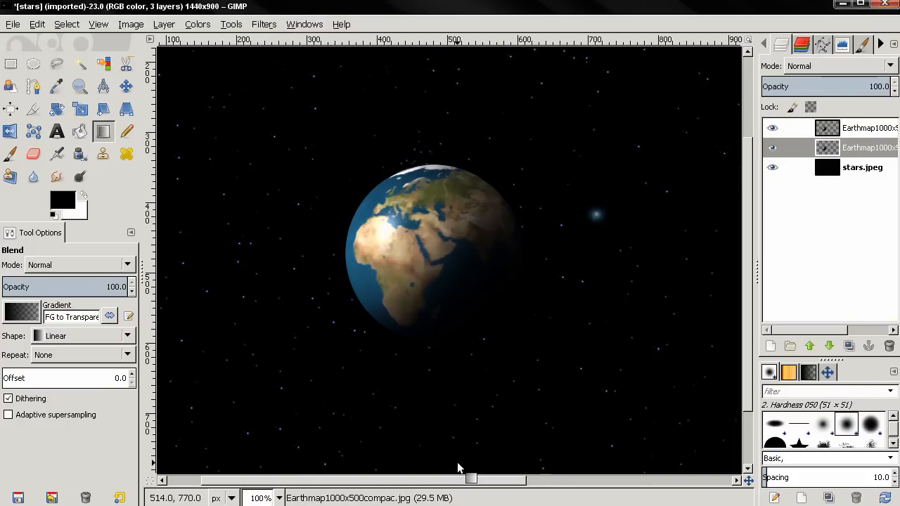
{"action": "left_click", "coordinate": [865, 147]}
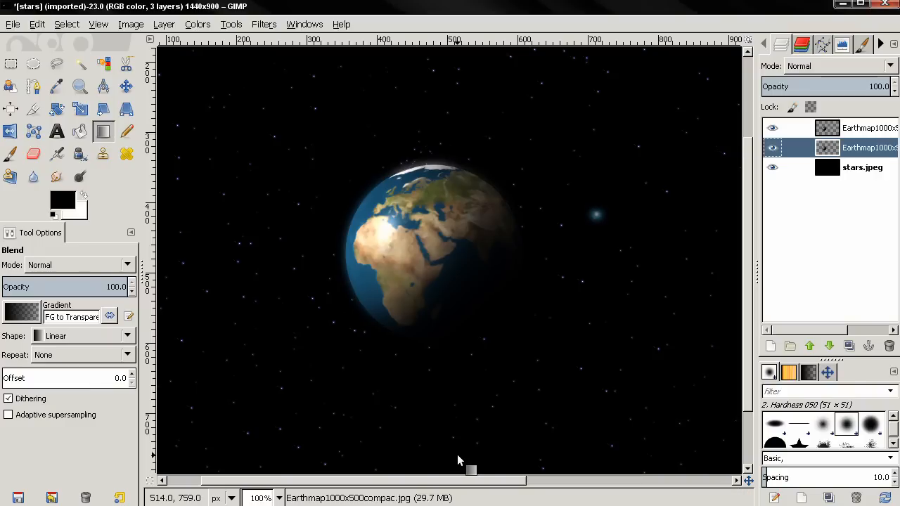
{"action": "mouse_move", "coordinate": [372, 204]}
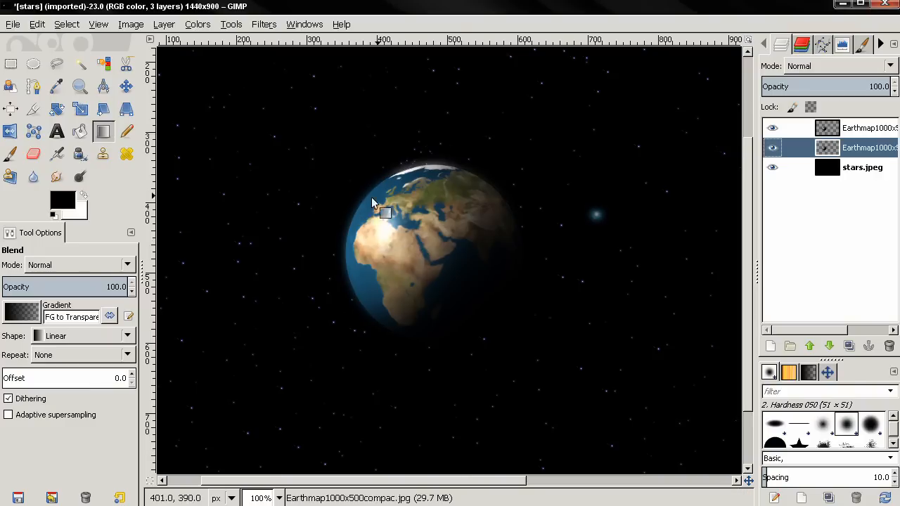
{"action": "mouse_move", "coordinate": [393, 204]}
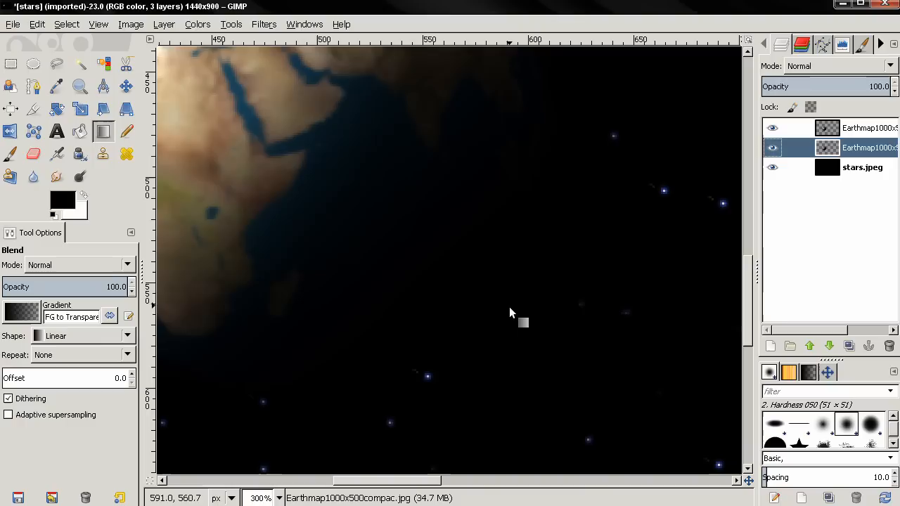
- Zoom in on the globe edge and pick the Paintbrush for the upper globe layer
{"action": "scroll", "scroll_direction": "down", "scroll_amount": 3}
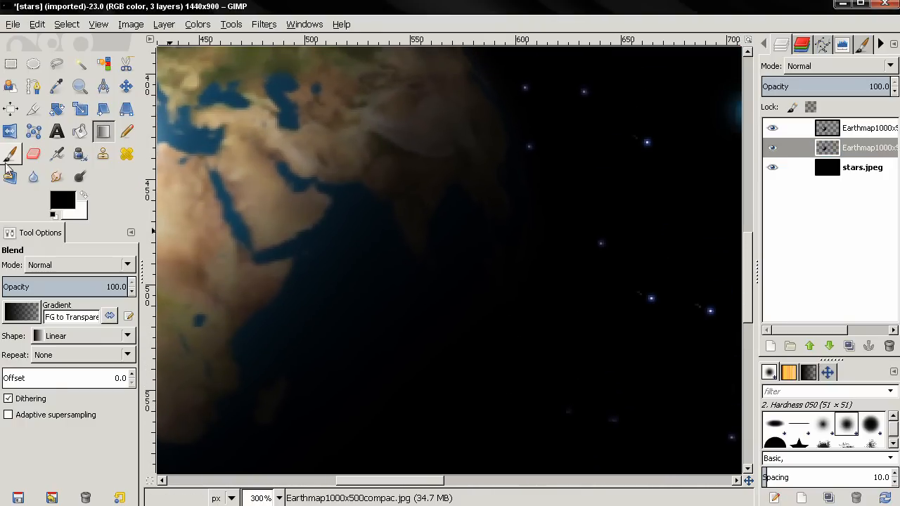
{"action": "left_click", "coordinate": [11, 153]}
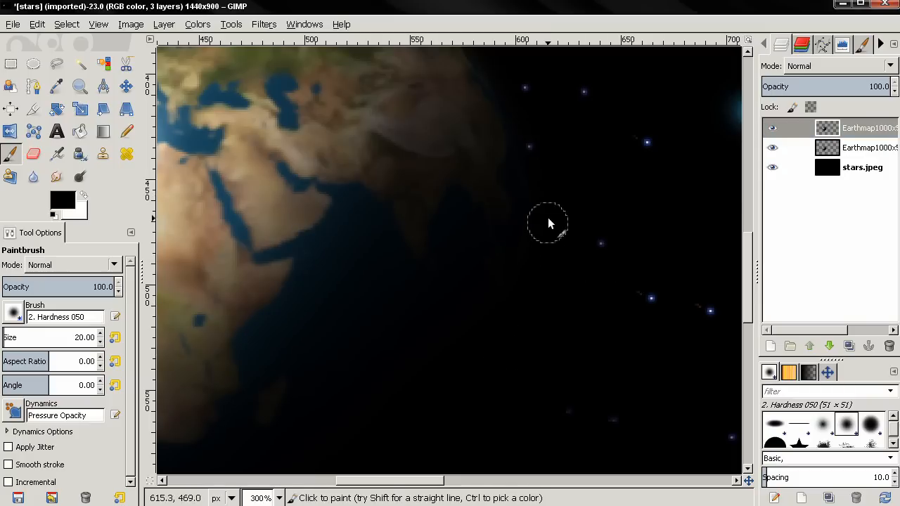
{"action": "mouse_move", "coordinate": [518, 380]}
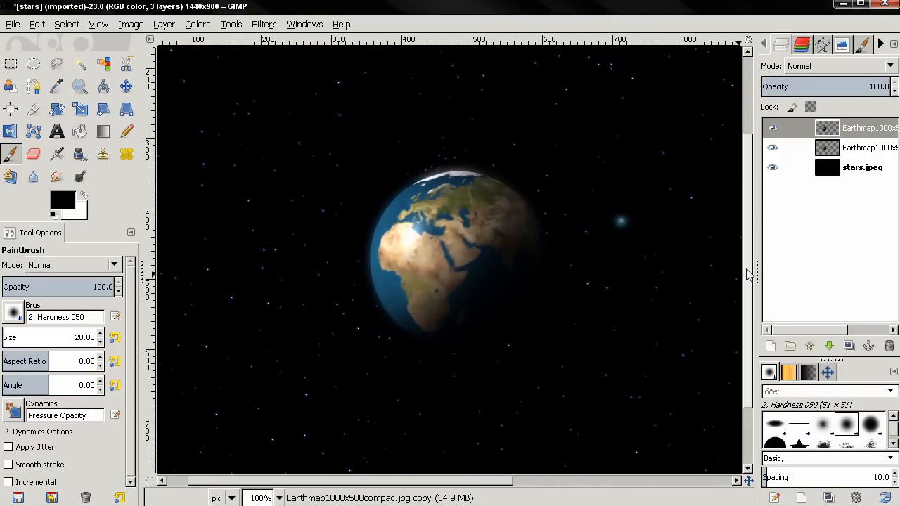
{"action": "mouse_move", "coordinate": [714, 270]}
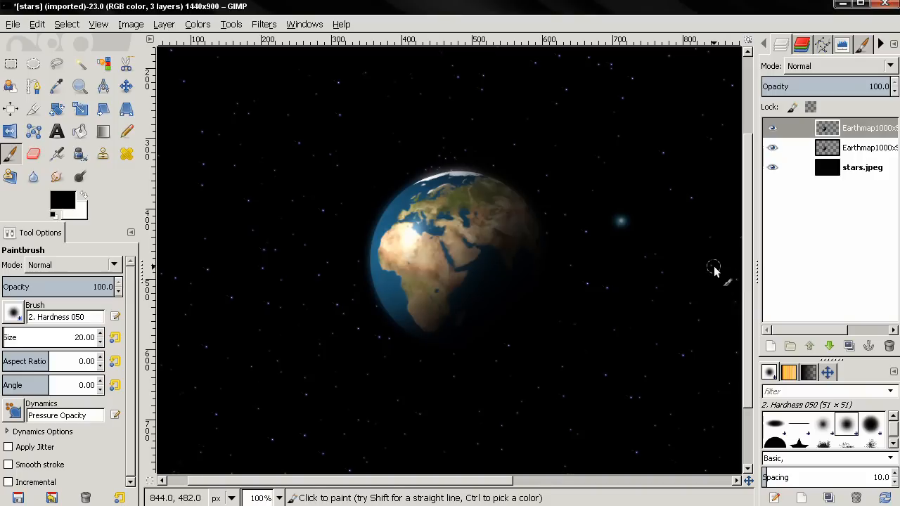